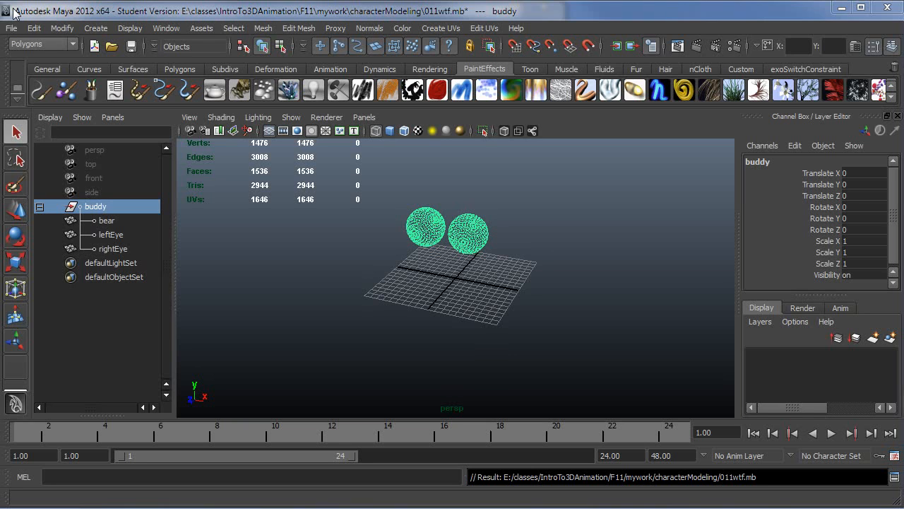
{"action": "mouse_move", "coordinate": [307, 197]}
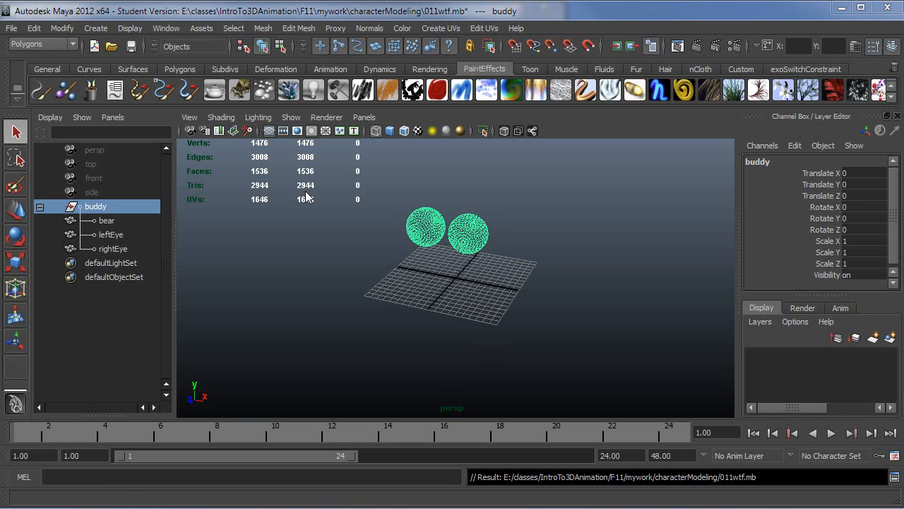
{"action": "mouse_move", "coordinate": [263, 276]}
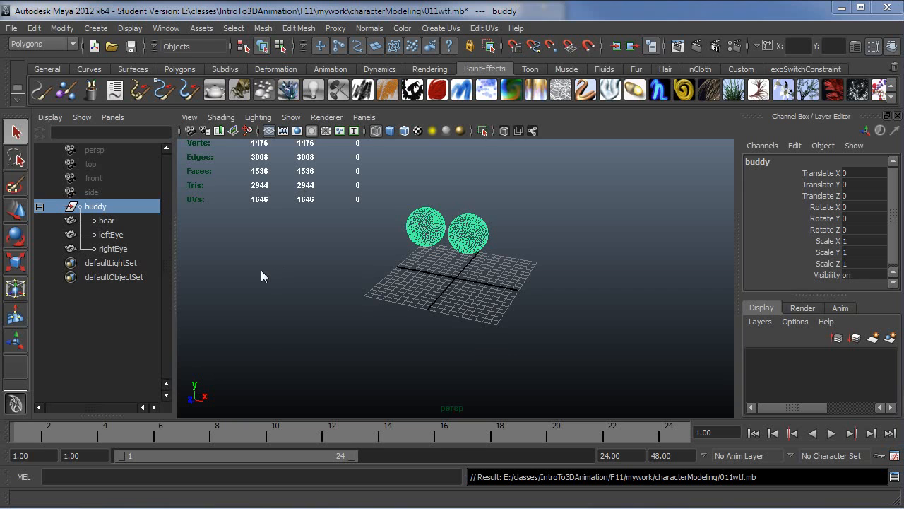
{"action": "mouse_move", "coordinate": [384, 305]}
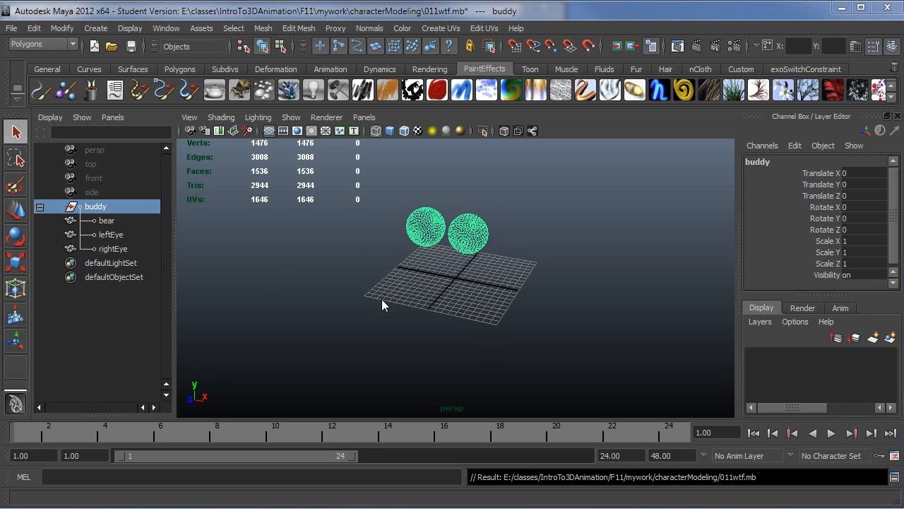
- Deselect the buddy group by clicking empty space in the perspective viewport
{"action": "left_click", "coordinate": [478, 270]}
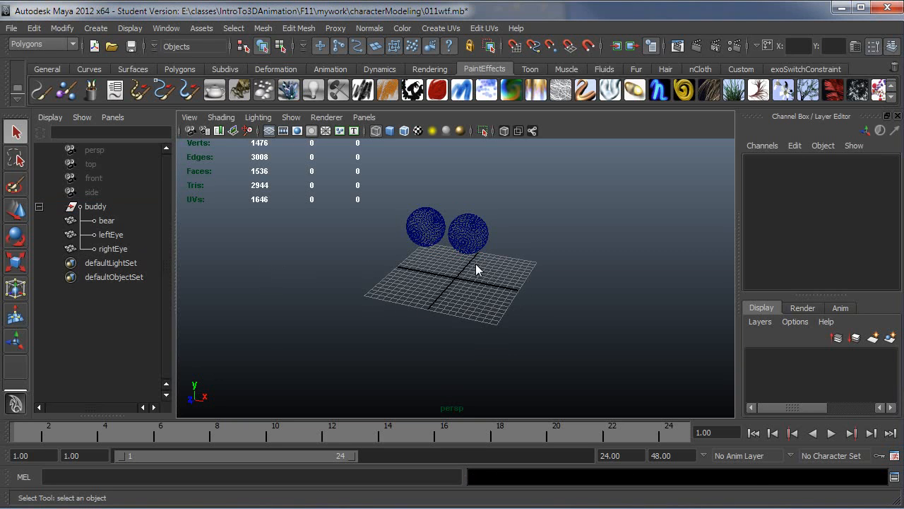
{"action": "mouse_move", "coordinate": [437, 266]}
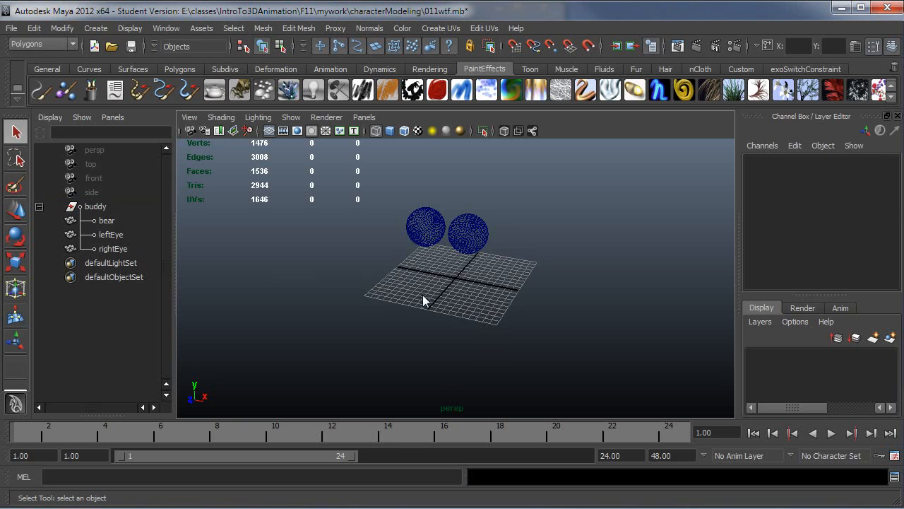
{"action": "mouse_move", "coordinate": [96, 223]}
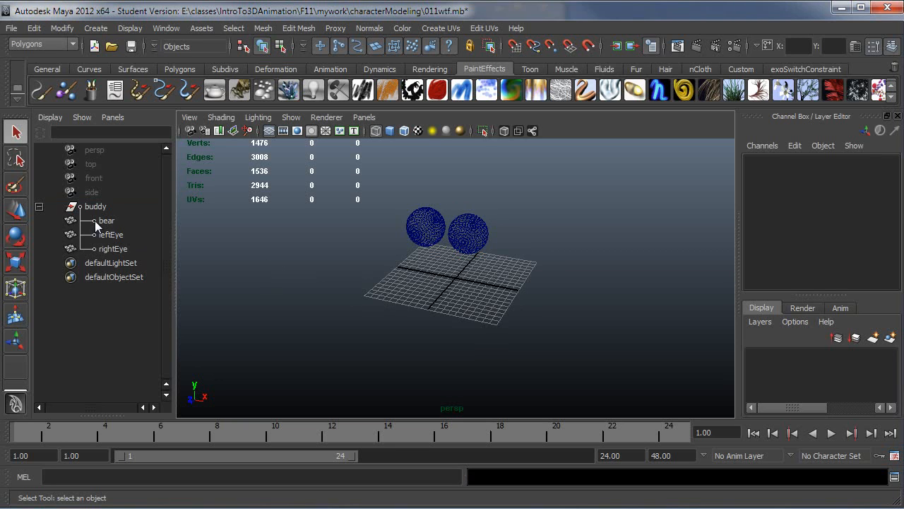
- Select bear in the Outliner and unparent it from the buddy group
{"action": "left_click", "coordinate": [106, 219]}
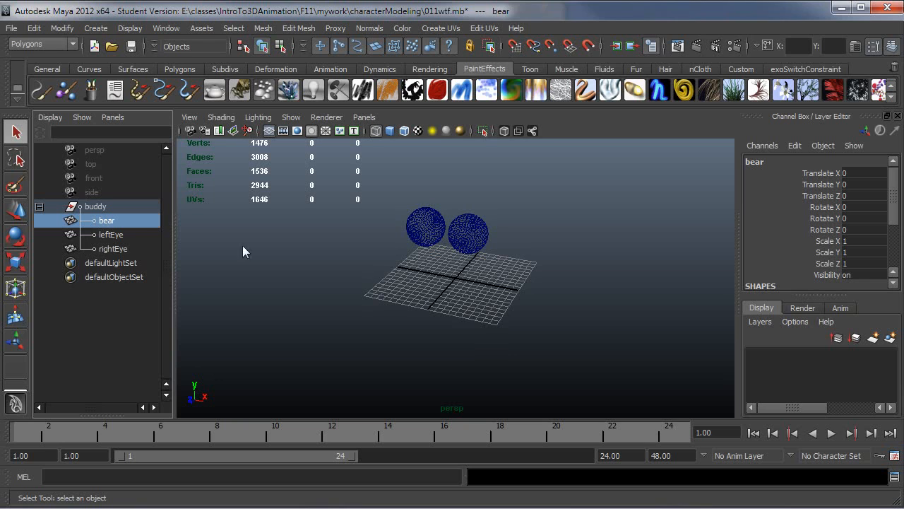
{"action": "mouse_move", "coordinate": [756, 387]}
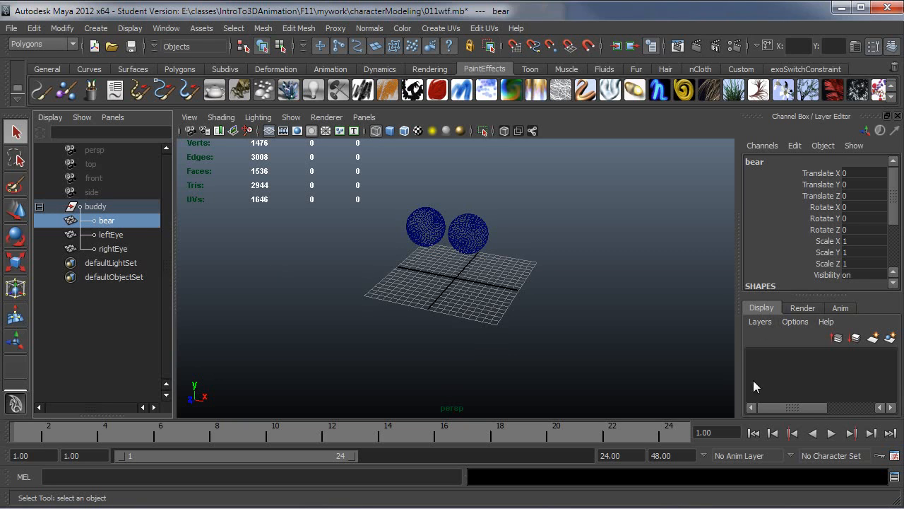
{"action": "mouse_move", "coordinate": [298, 312]}
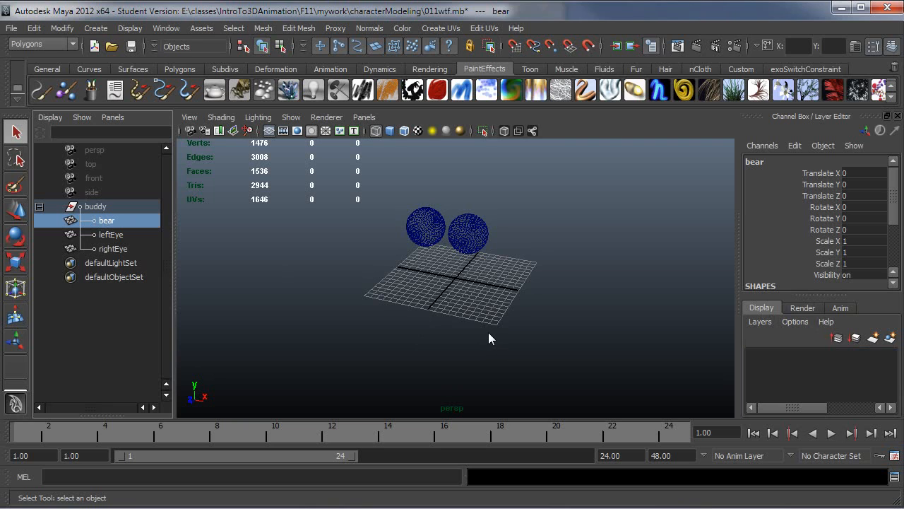
{"action": "mouse_move", "coordinate": [208, 296]}
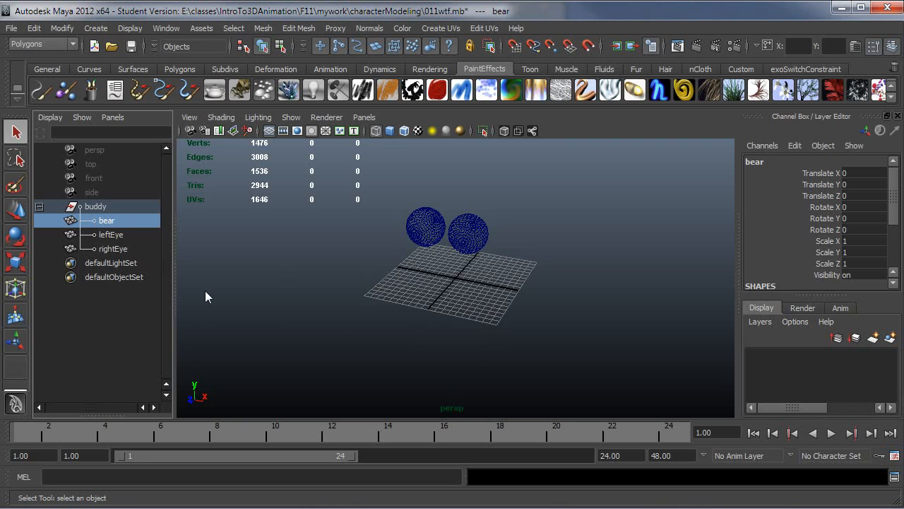
{"action": "mouse_move", "coordinate": [114, 221]}
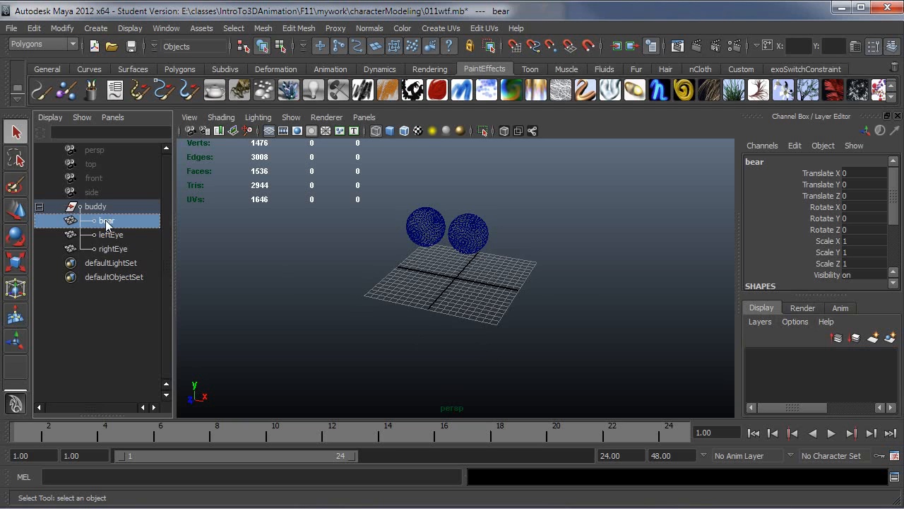
{"action": "left_click", "coordinate": [106, 221]}
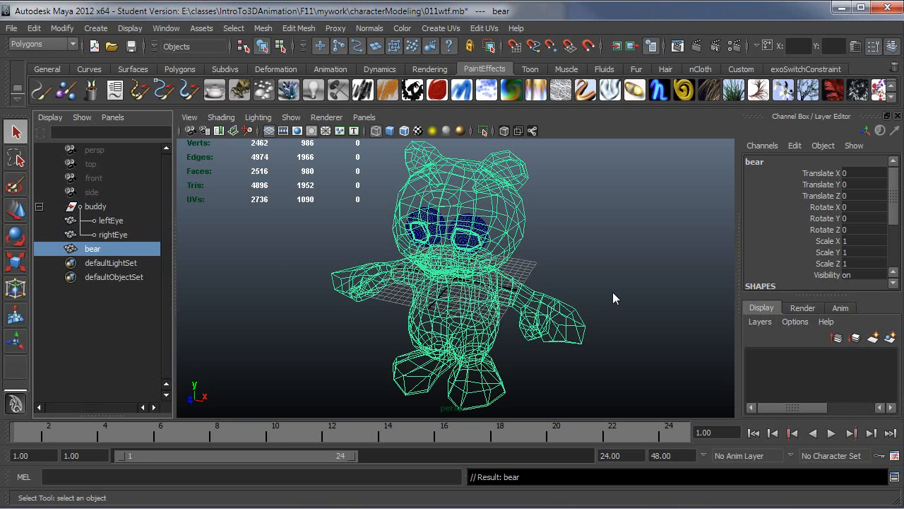
{"action": "mouse_move", "coordinate": [610, 297]}
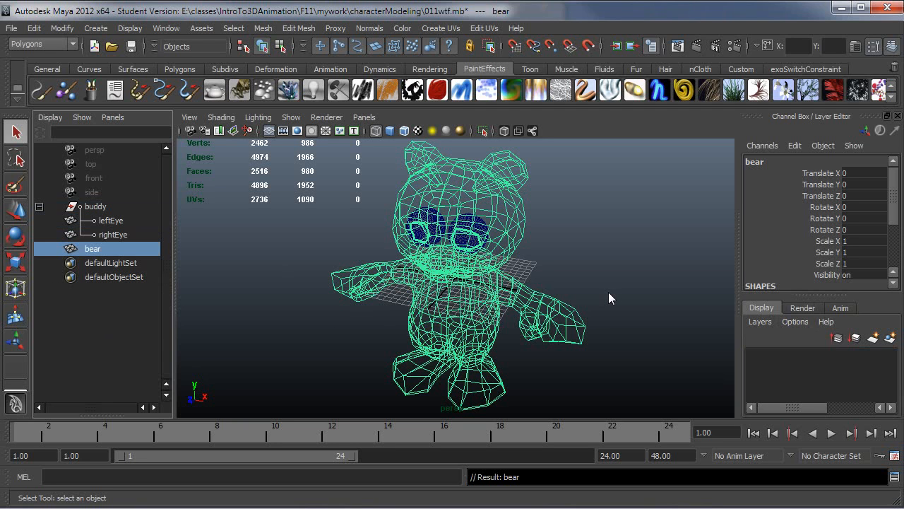
{"action": "mouse_move", "coordinate": [588, 283]}
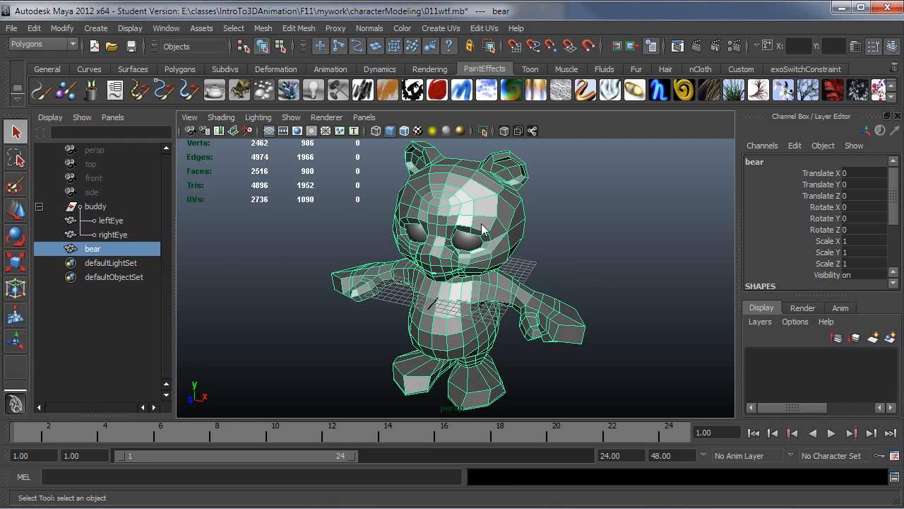
{"action": "mouse_move", "coordinate": [101, 256]}
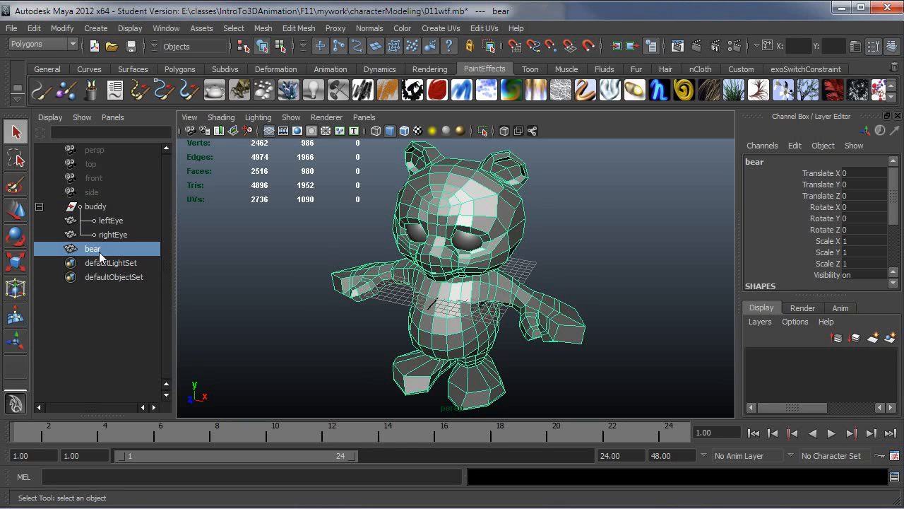
- Reopen the scene file without saving changes, then select the bear mesh
{"action": "left_click", "coordinate": [11, 28]}
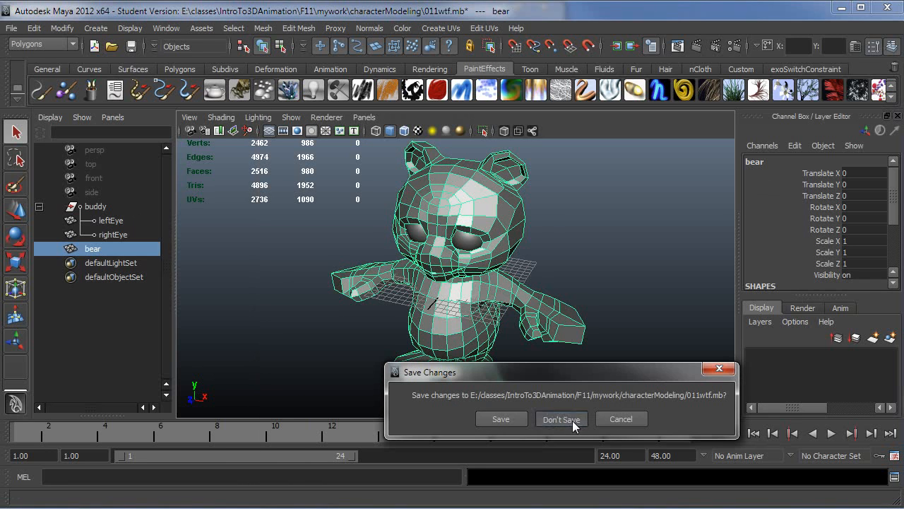
{"action": "left_click", "coordinate": [561, 418]}
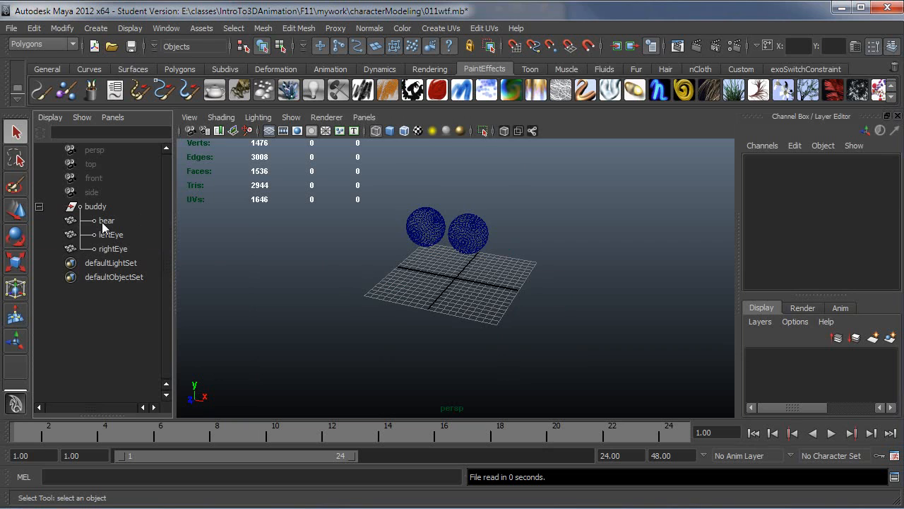
{"action": "left_click", "coordinate": [107, 220]}
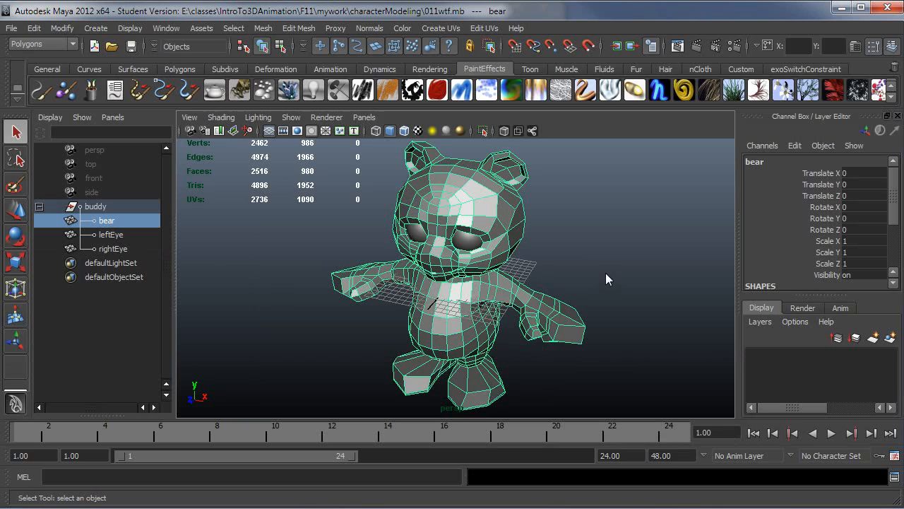
{"action": "mouse_move", "coordinate": [609, 278]}
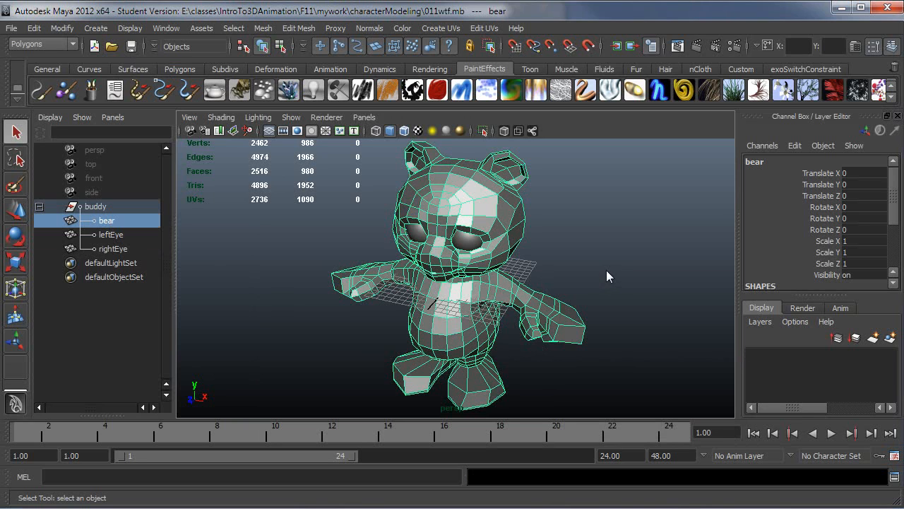
{"action": "mouse_move", "coordinate": [444, 309]}
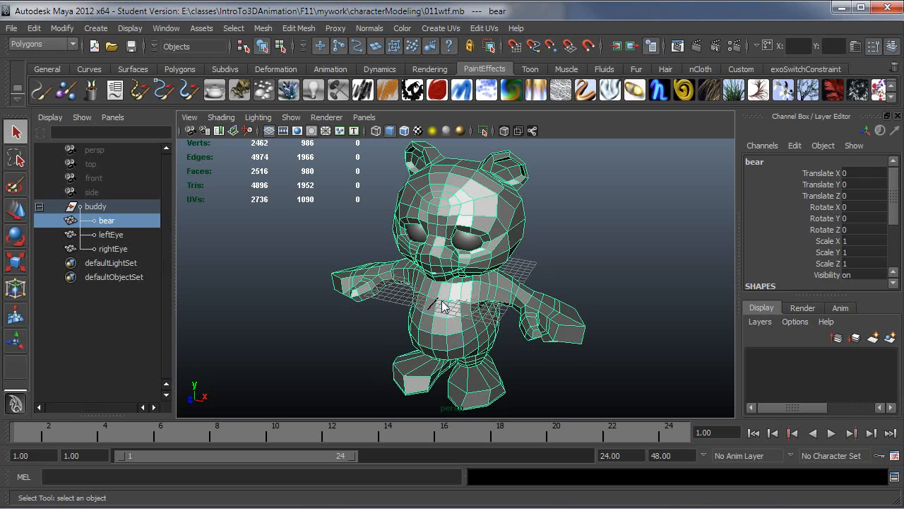
{"action": "mouse_move", "coordinate": [450, 337]}
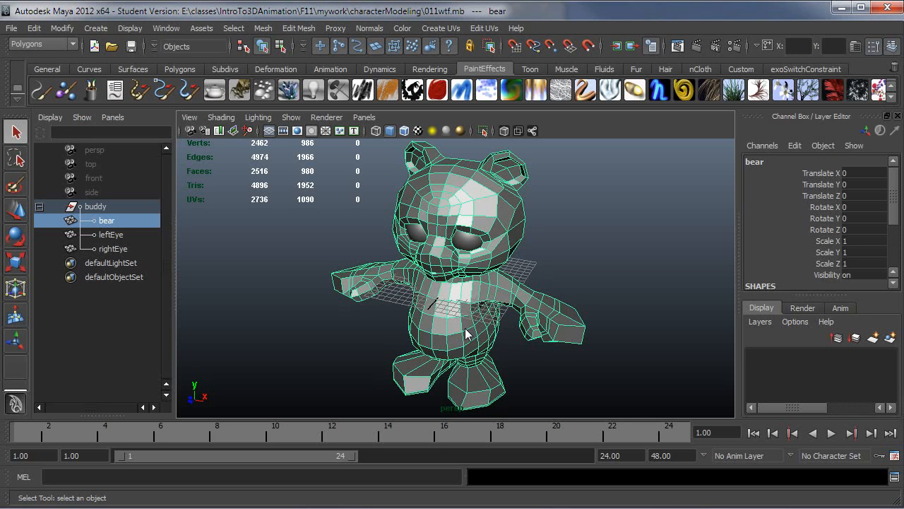
{"action": "mouse_move", "coordinate": [404, 325]}
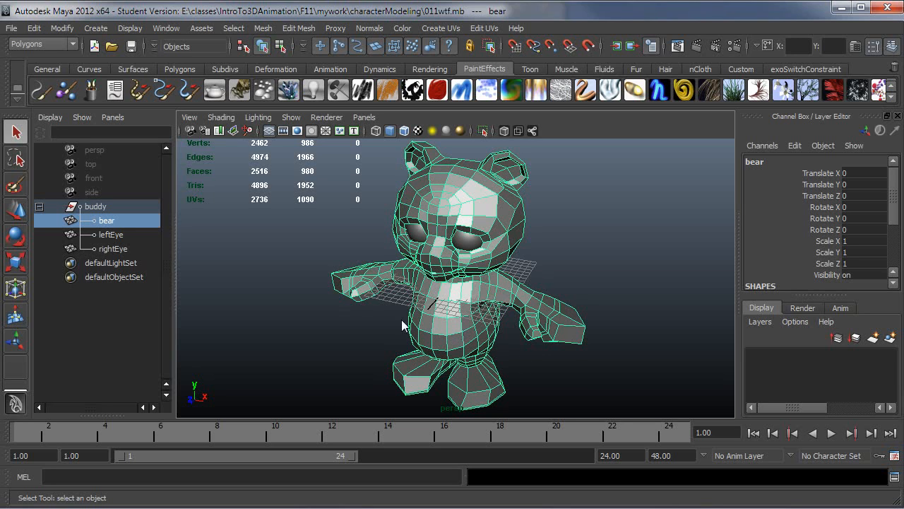
{"action": "mouse_move", "coordinate": [495, 308]}
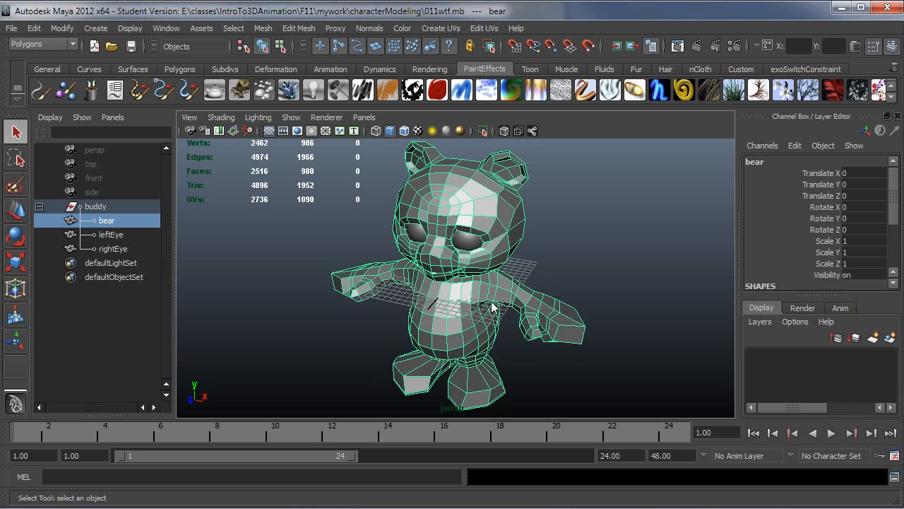